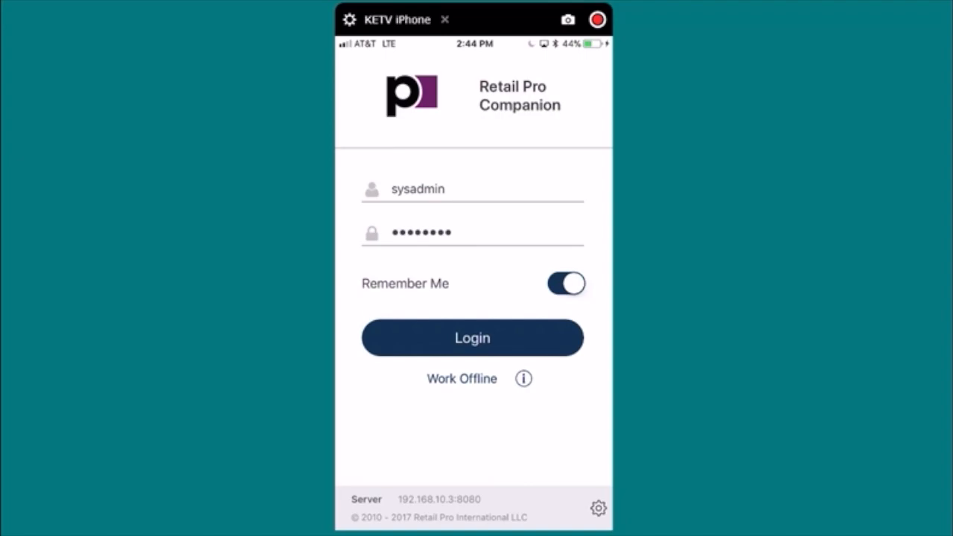
# Log in to the Retail Pro server with the saved sysadmin credentials
pyautogui.click(473, 338)
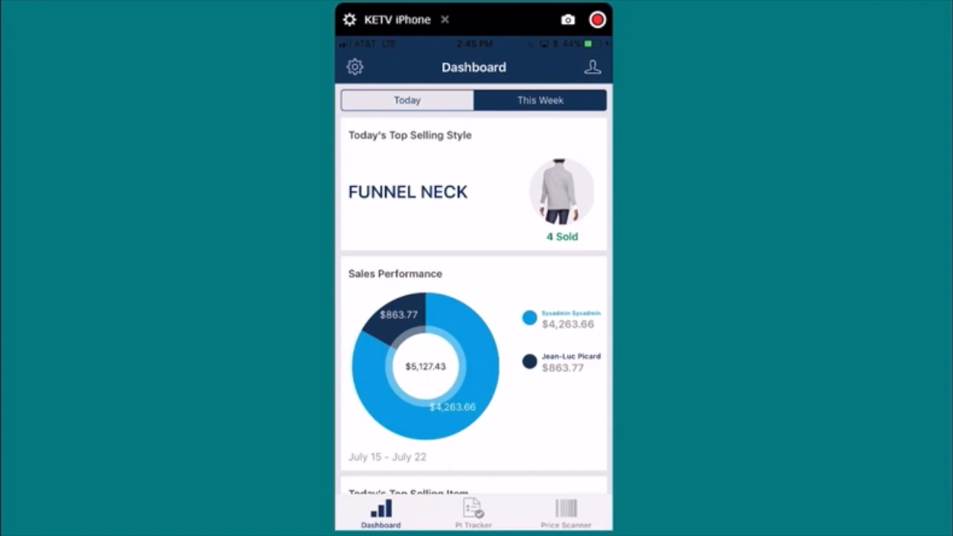
# From PI Tracker, load the Q2 PHYSICAL sheet from Retail Pro and enter its empty session
pyautogui.click(474, 526)
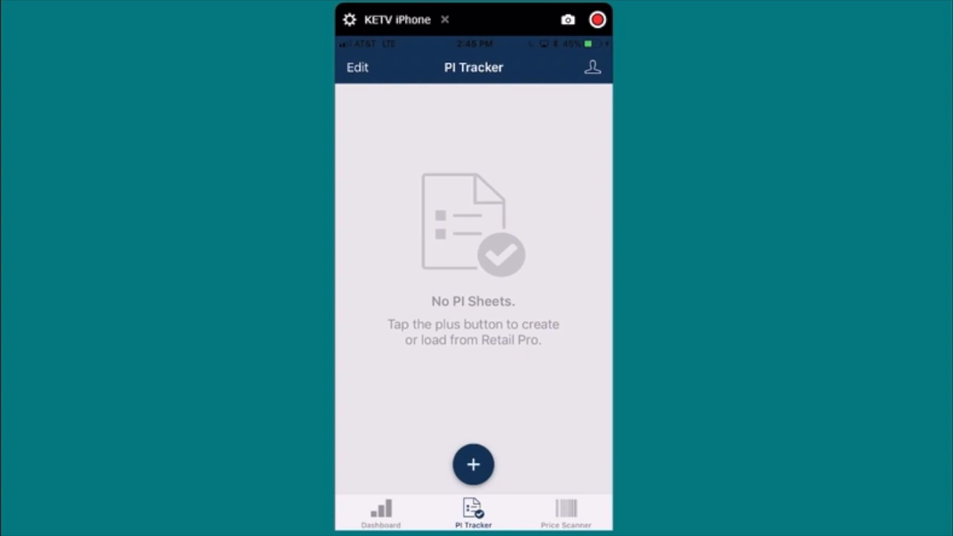
pyautogui.click(474, 465)
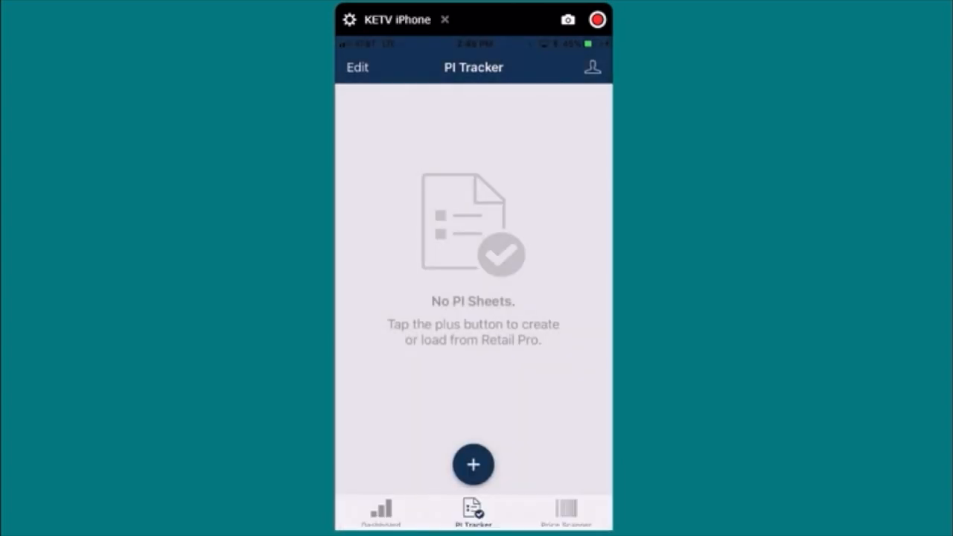
pyautogui.click(474, 465)
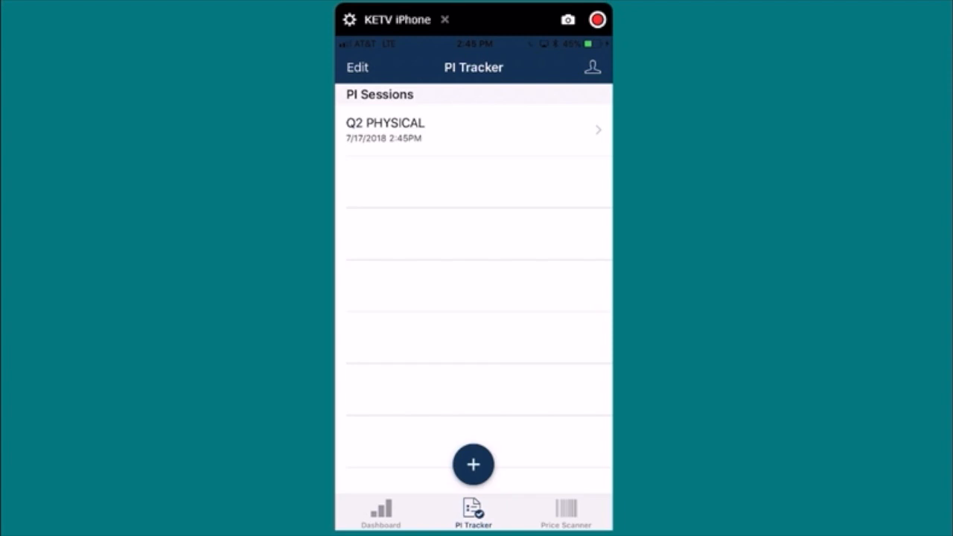
pyautogui.click(474, 128)
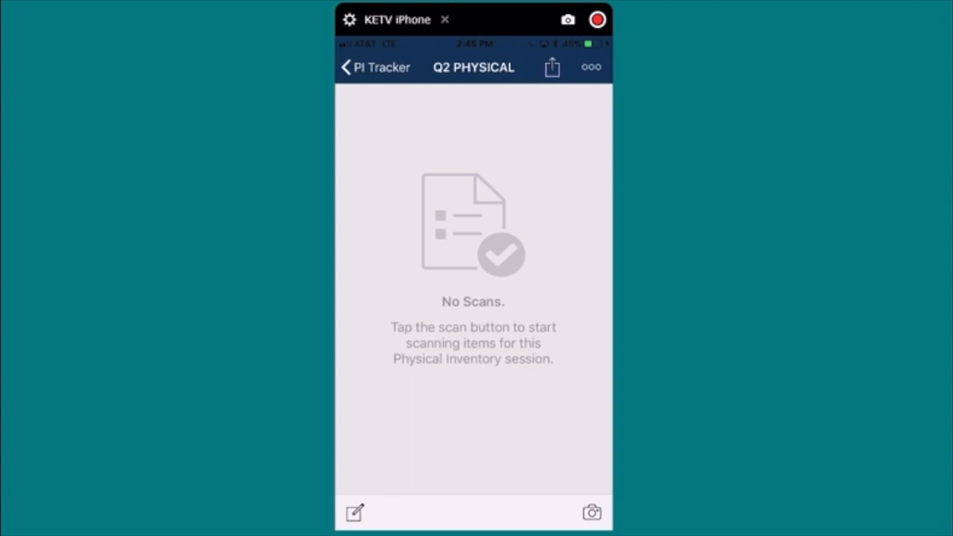
# Camera-scan the sandal and poplin shirt barcodes into the session (13 and 9, totalling 22)
pyautogui.click(593, 511)
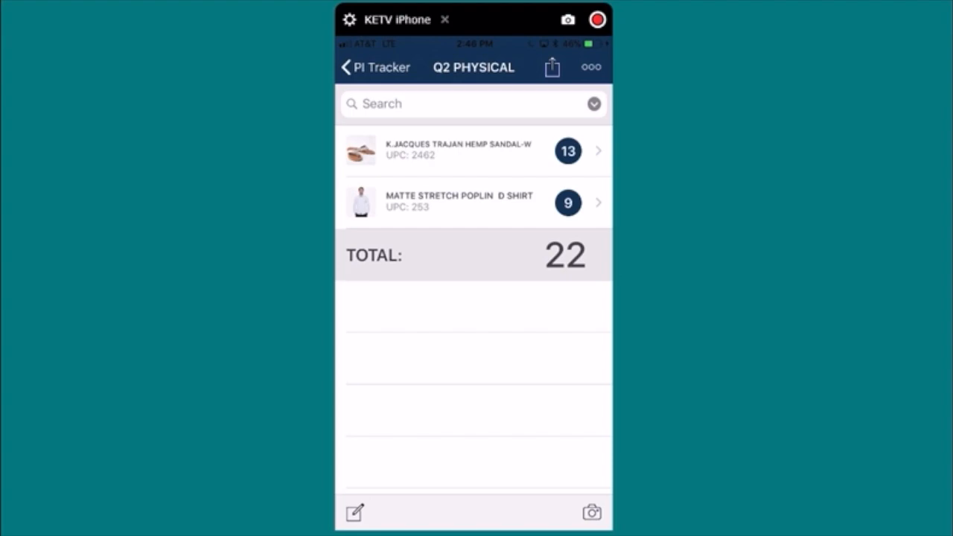
# Sync the session with Retail Pro using Add Scans to PI Sheet and acknowledge completion
pyautogui.click(551, 67)
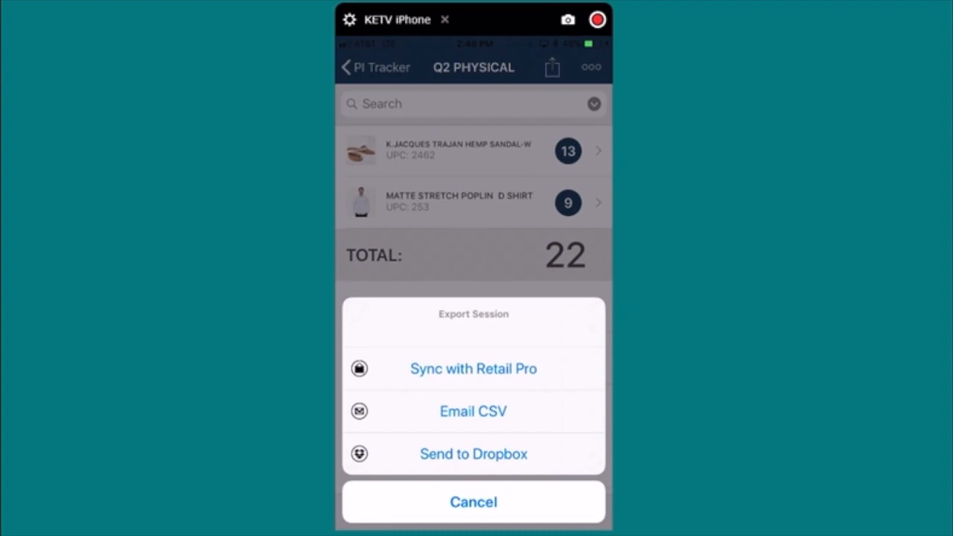
pyautogui.click(473, 369)
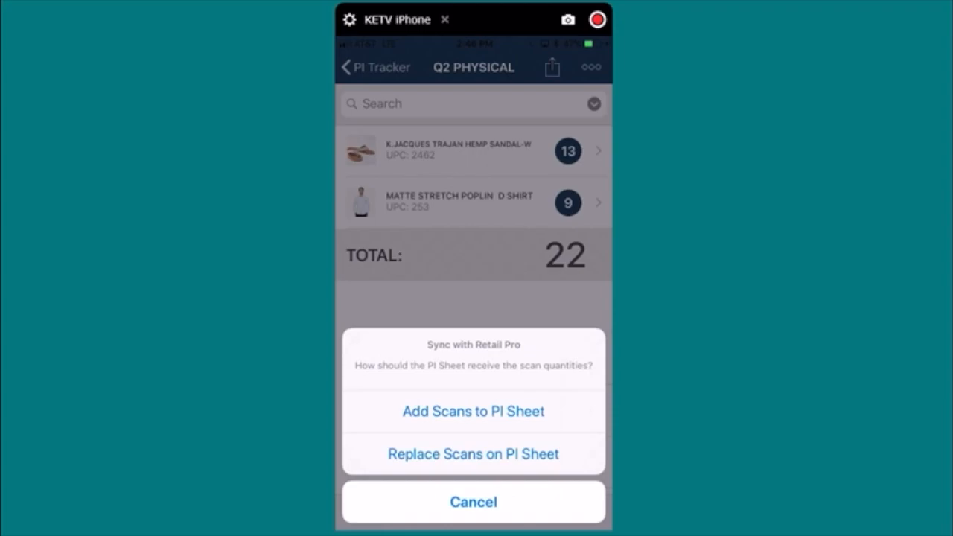
pyautogui.click(473, 412)
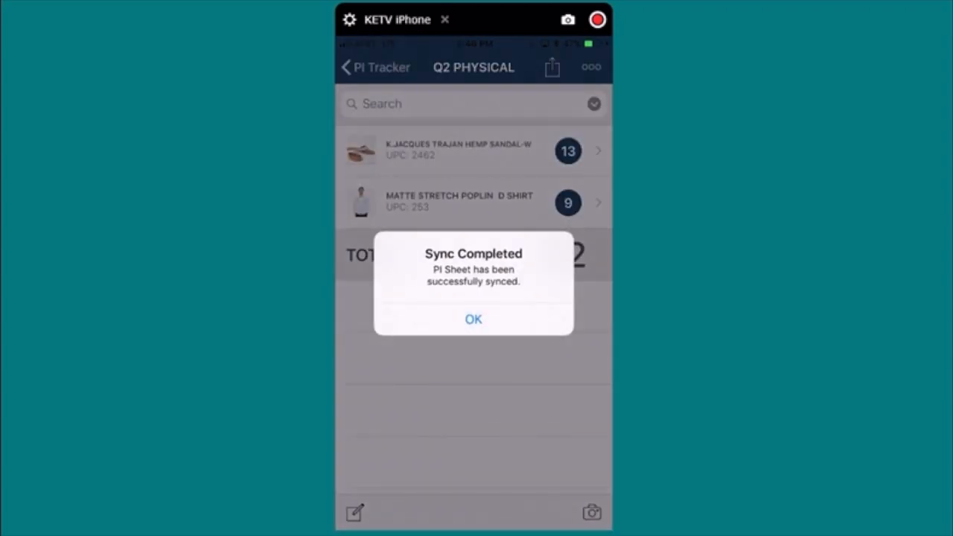
pyautogui.click(473, 319)
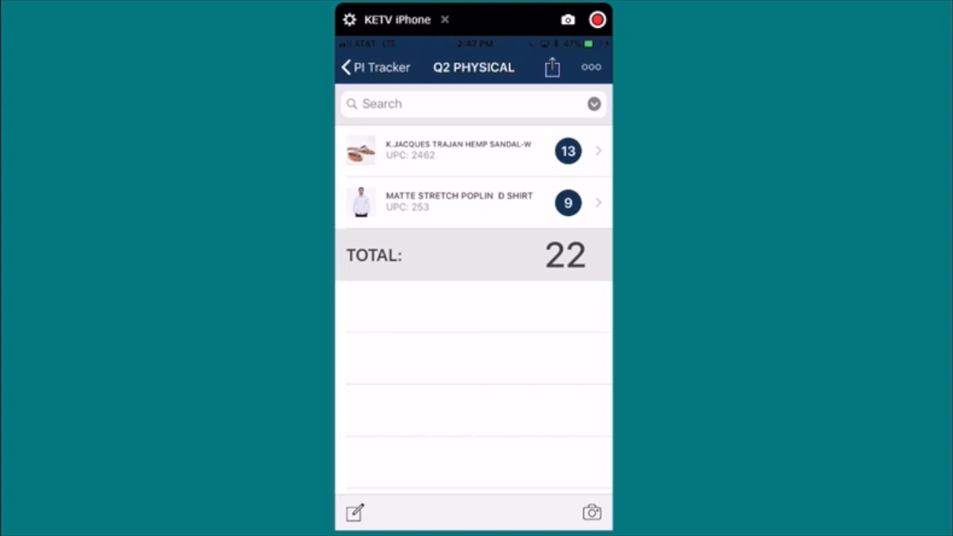
# Check the sync history showing one completed sync of 22 scans for 2 items, then return
pyautogui.click(590, 67)
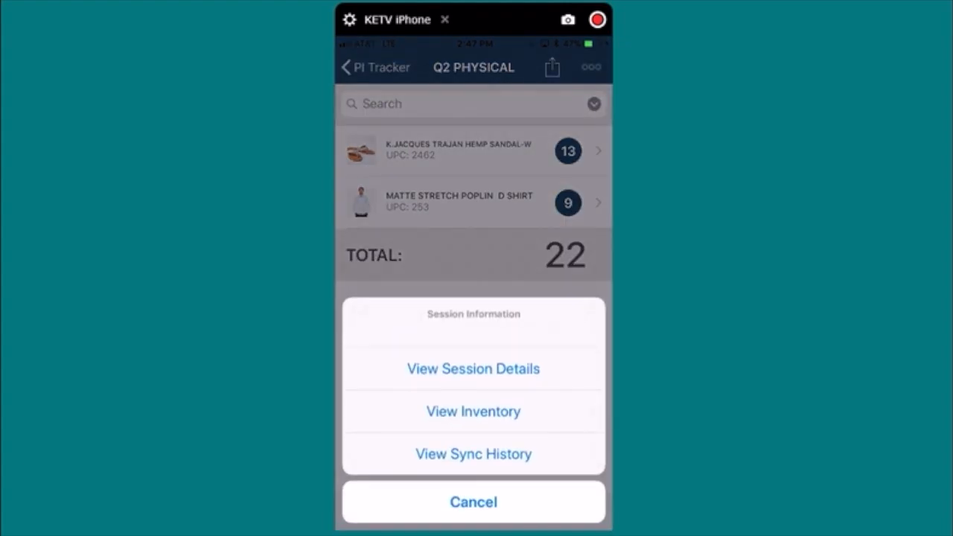
pyautogui.click(472, 502)
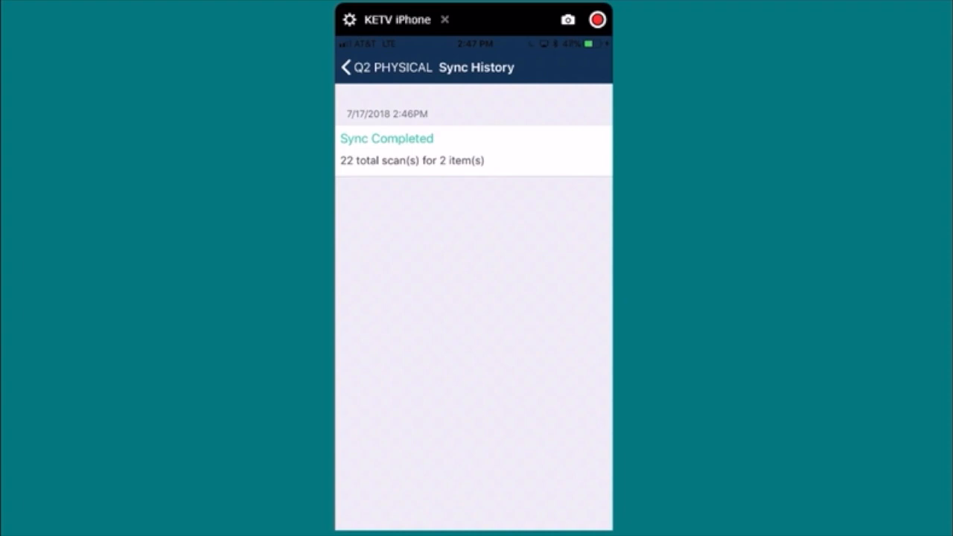
pyautogui.click(348, 68)
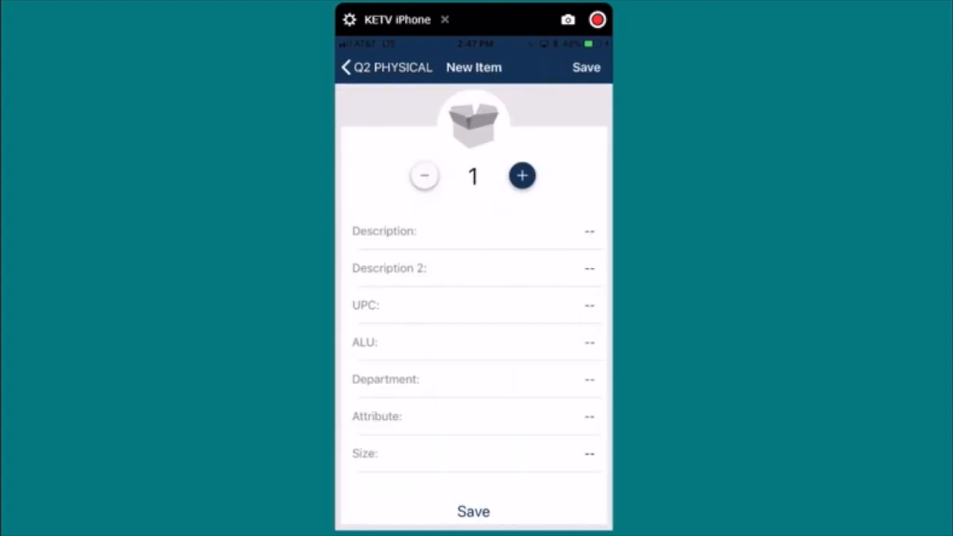
# Enter UPC 1366, import the matching black long cami dress, and set its quantity to 13
pyautogui.click(474, 305)
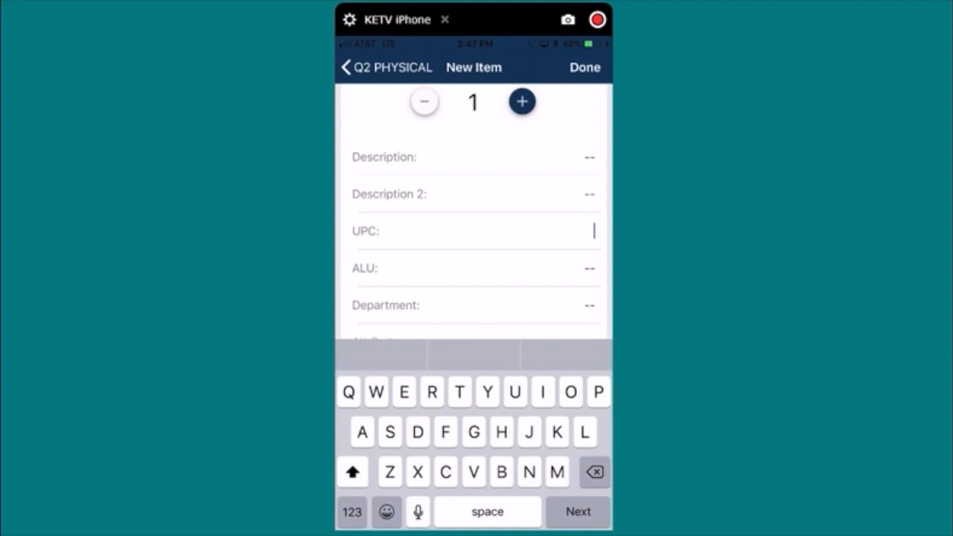
pyautogui.write('1366')
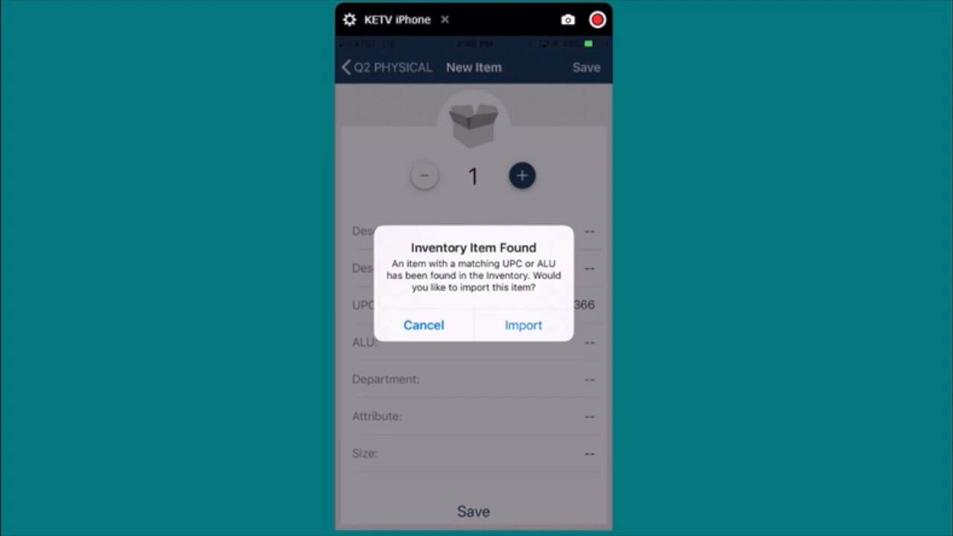
pyautogui.click(523, 324)
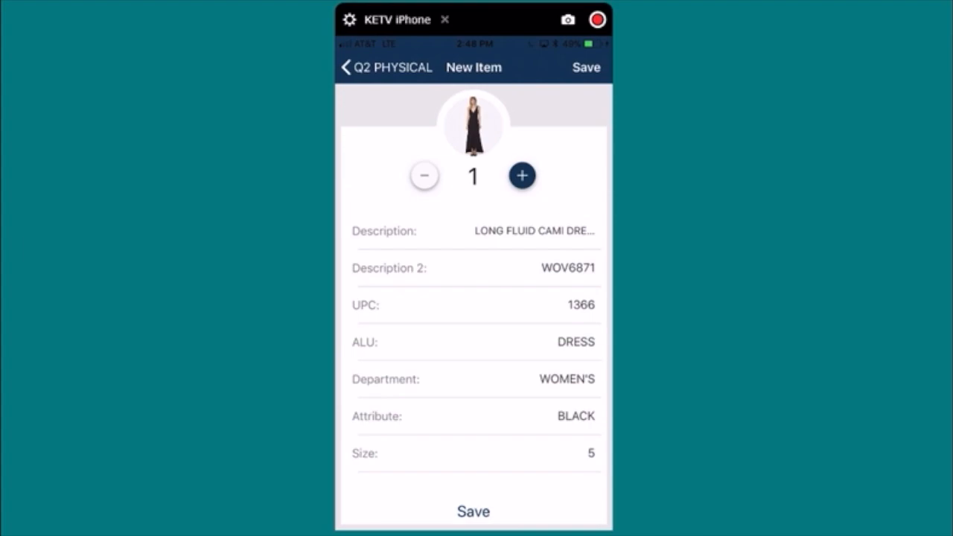
pyautogui.click(522, 175)
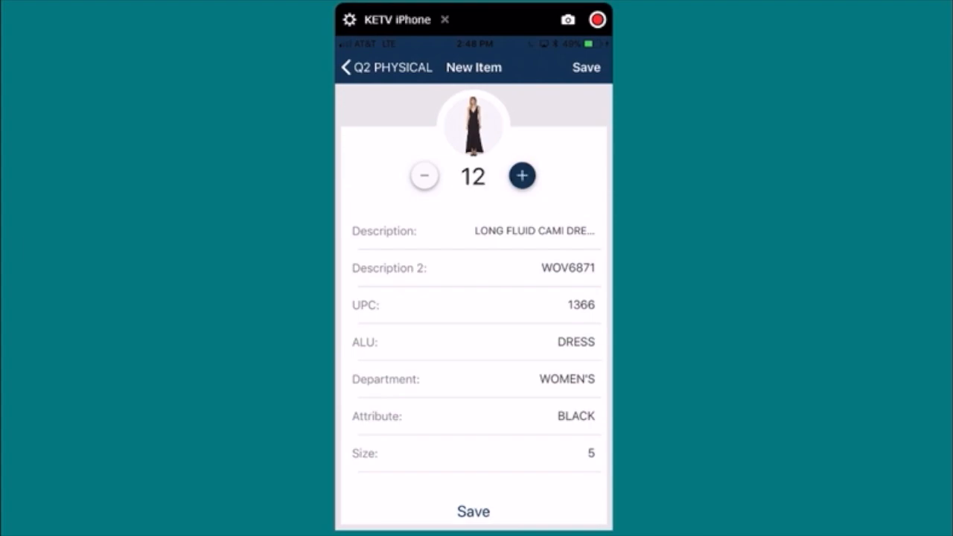
pyautogui.click(522, 176)
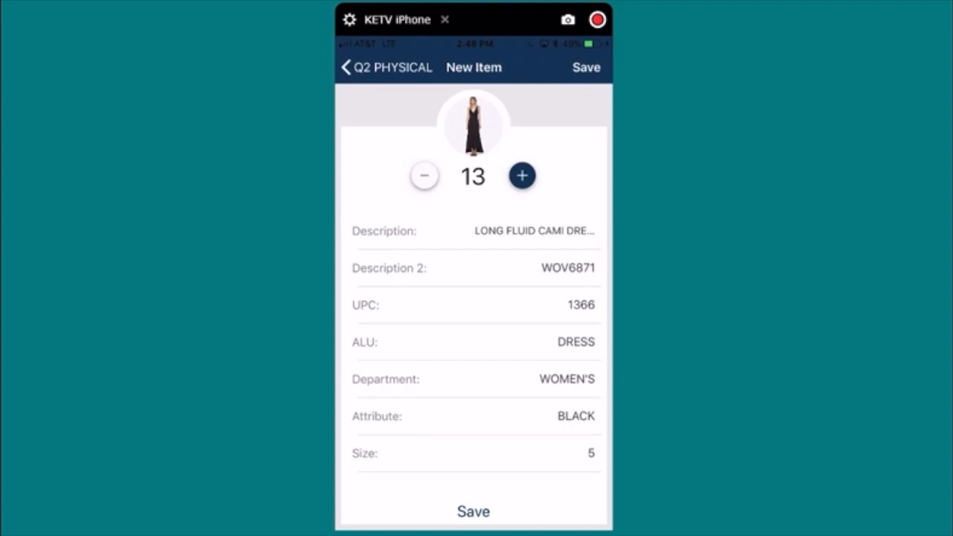